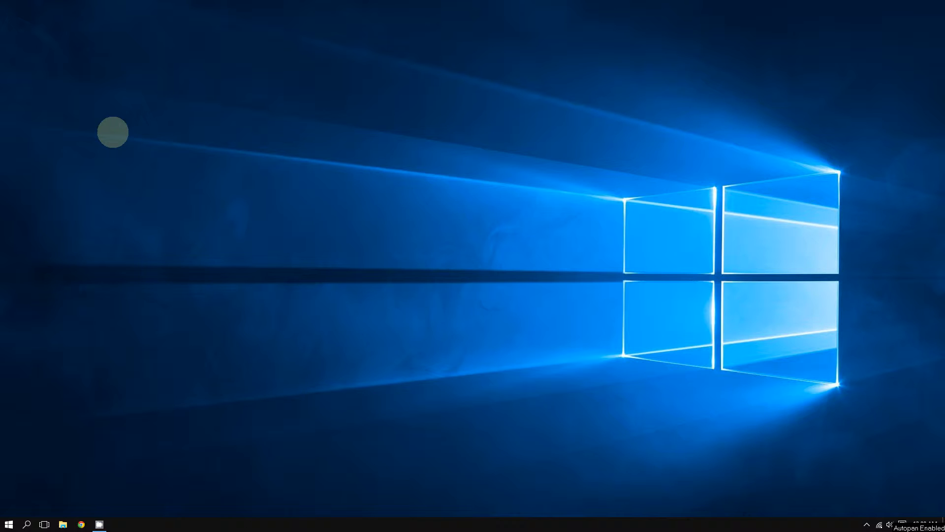
# Step: Right-click an empty spot on the desktop to show its shortcut menu
pyautogui.rightClick(113, 132)
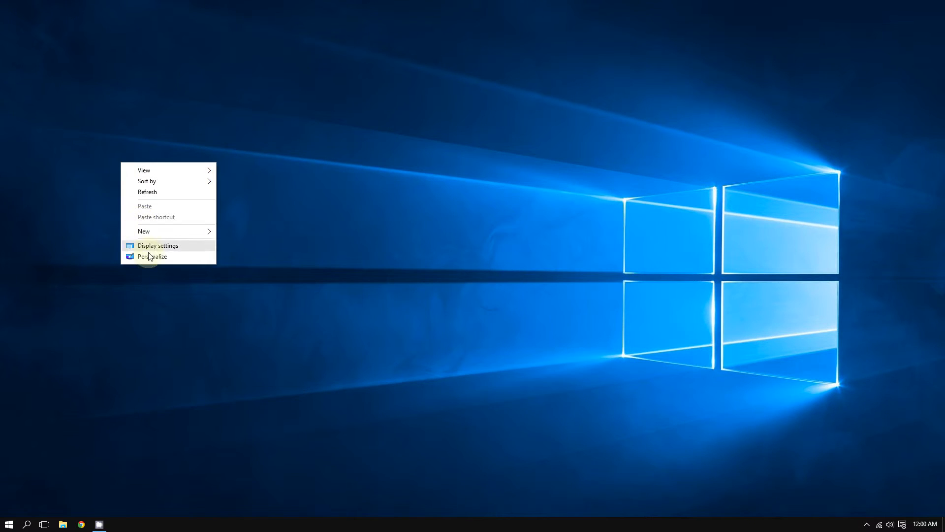
# Step: Choose Personalize to reach the Personalization Background page in Settings
pyautogui.click(153, 256)
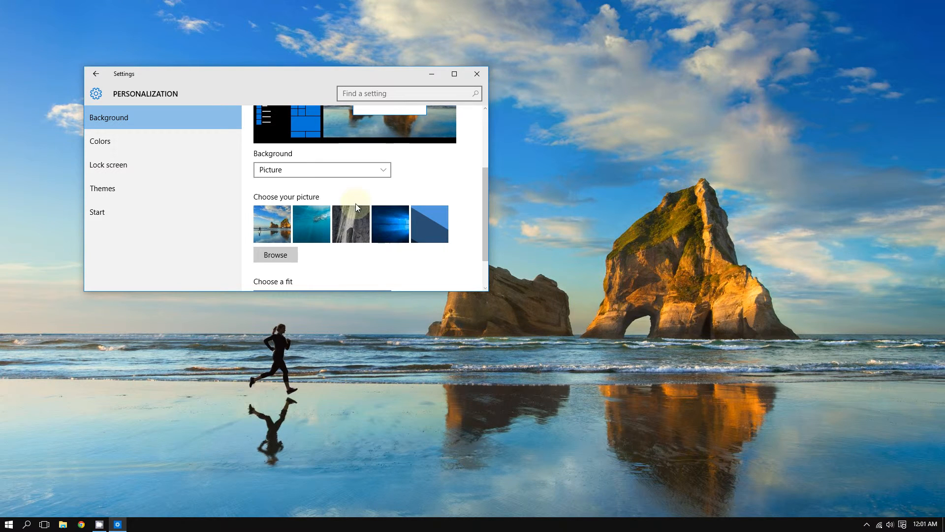
pyautogui.moveTo(340, 175)
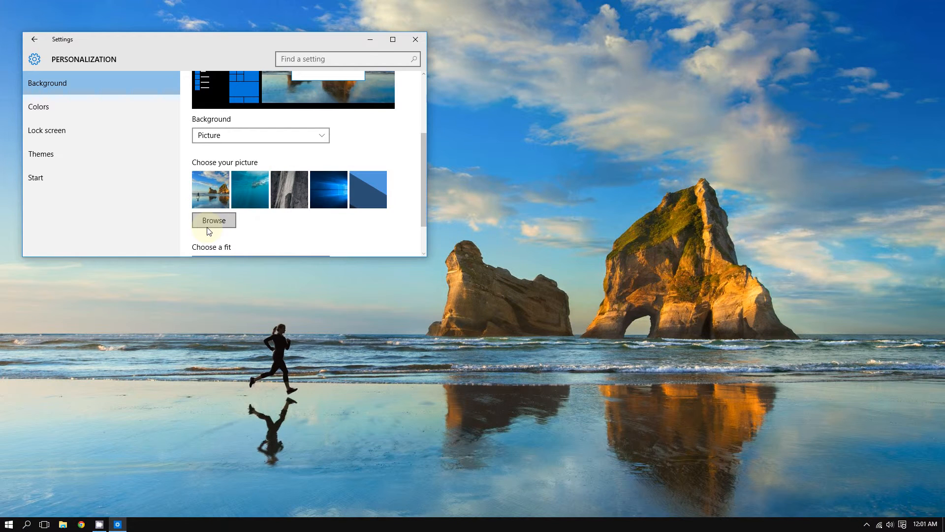
# Step: Browse for a picture, moving the file picker aside and navigating Pictures to Desktop
pyautogui.click(213, 219)
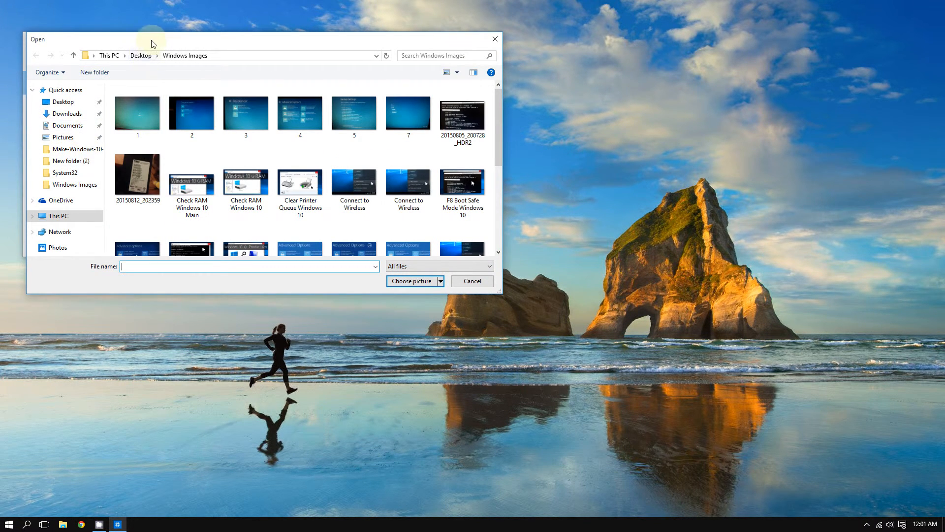
pyautogui.moveTo(151, 40); pyautogui.dragTo(208, 46)
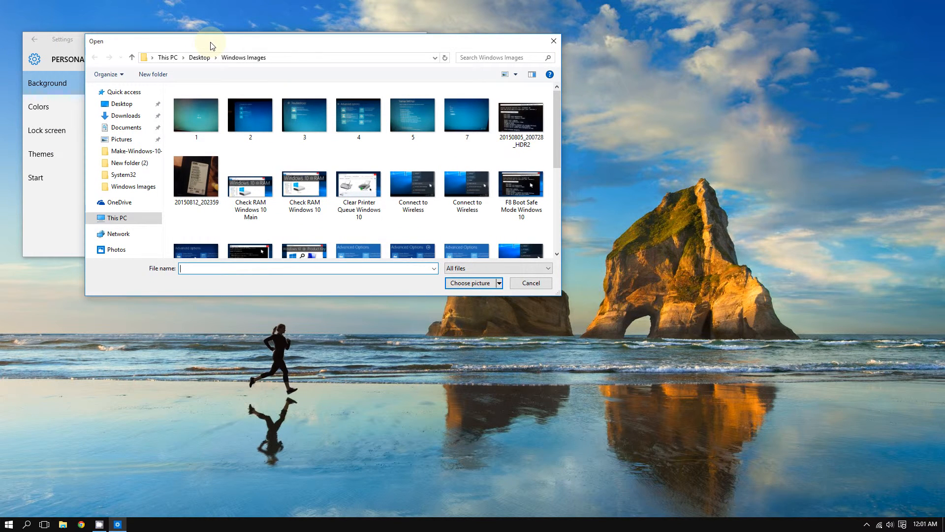
pyautogui.click(121, 139)
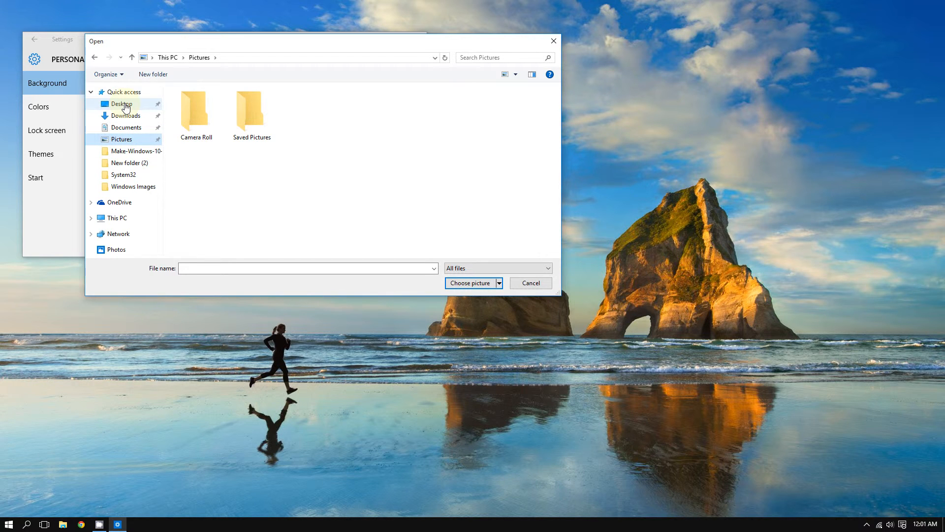
pyautogui.click(121, 104)
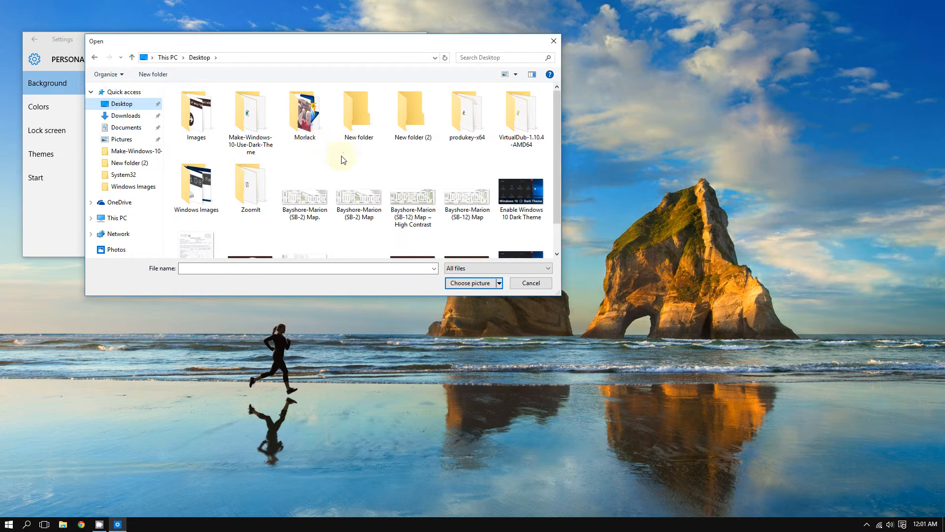
pyautogui.moveTo(200, 57)
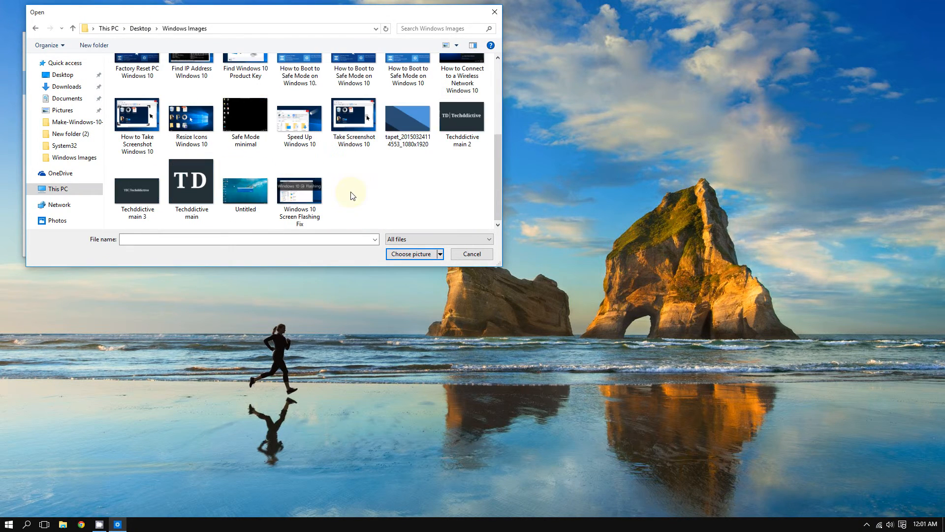
# Step: Pick the 'tapet 1080x1920' blue diagonal image and move the Settings window lower
pyautogui.click(407, 115)
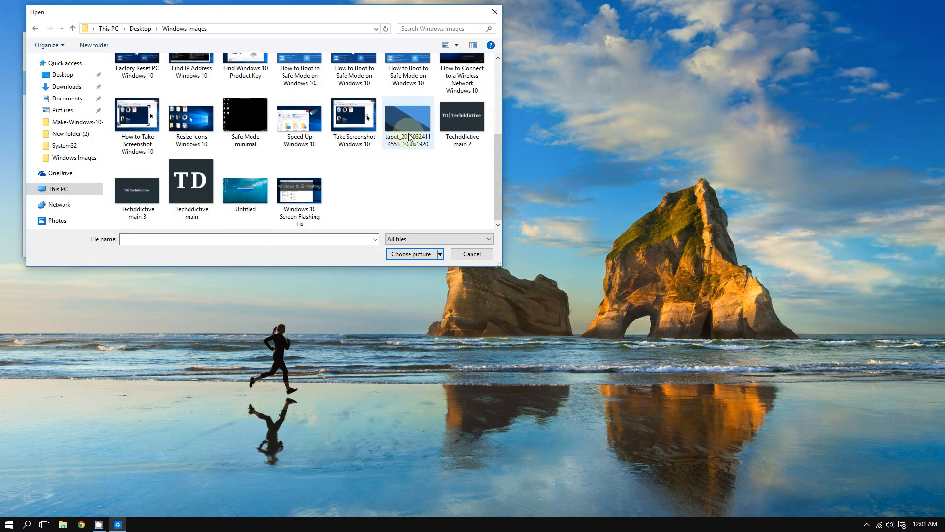
pyautogui.moveTo(409, 132)
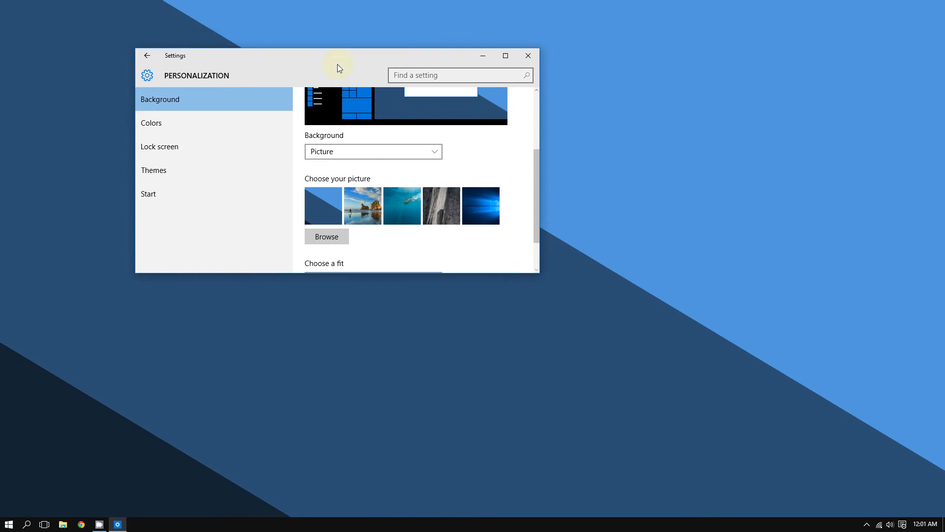
pyautogui.moveTo(338, 56); pyautogui.dragTo(211, 144)
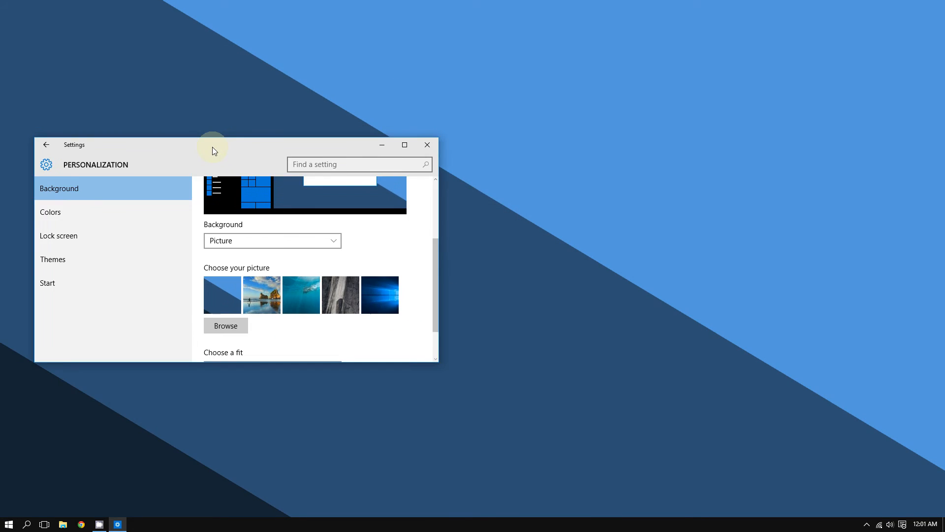